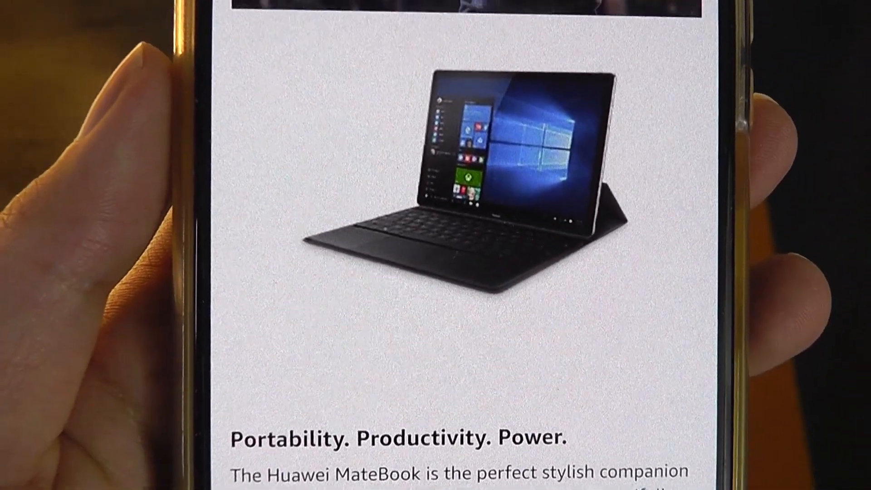
scroll(down, 3)
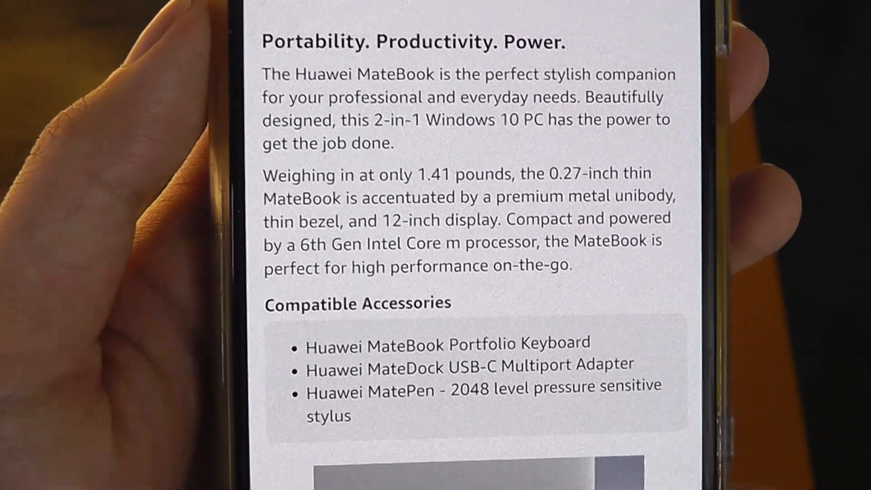
scroll(down, 3)
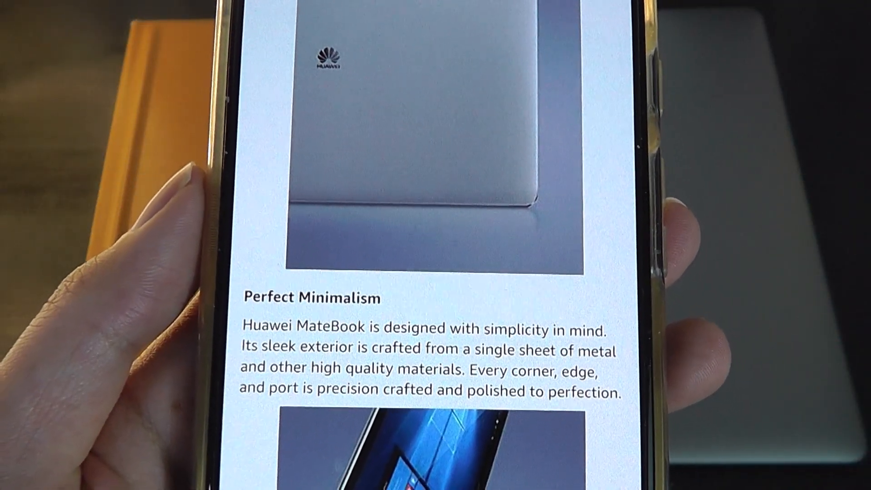
scroll(down, 3)
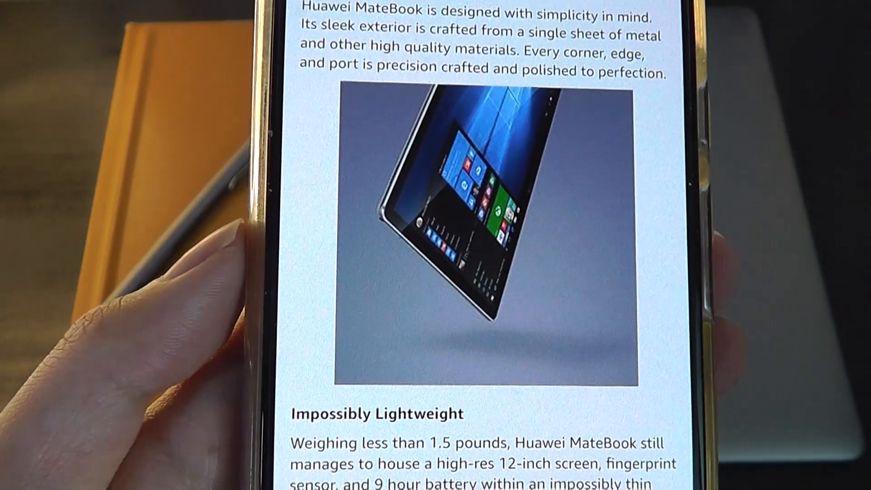
scroll(down, 3)
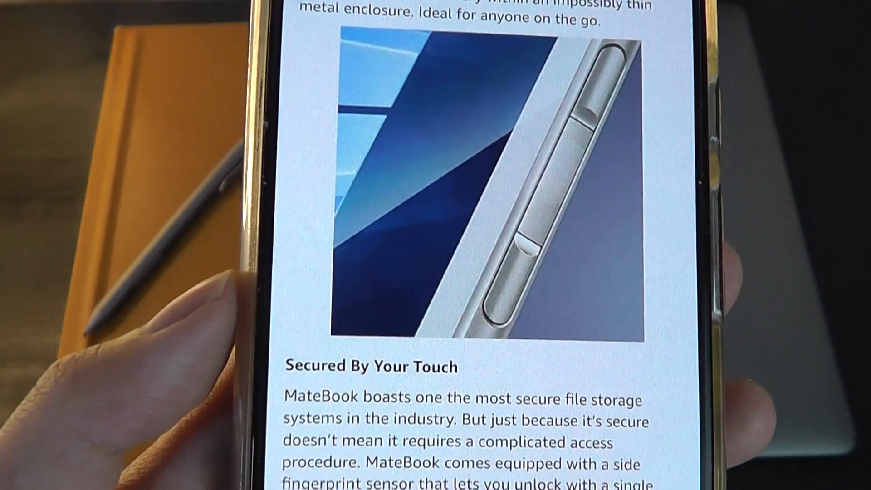
scroll(down, 3)
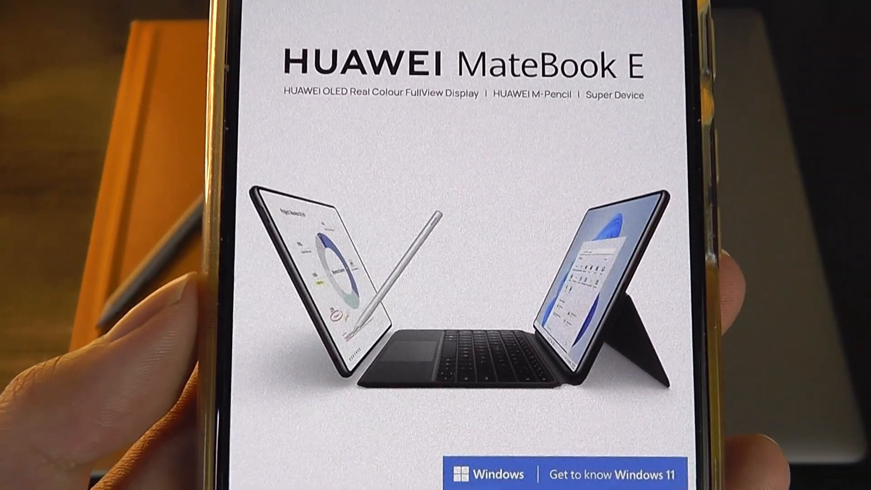
scroll(down, 3)
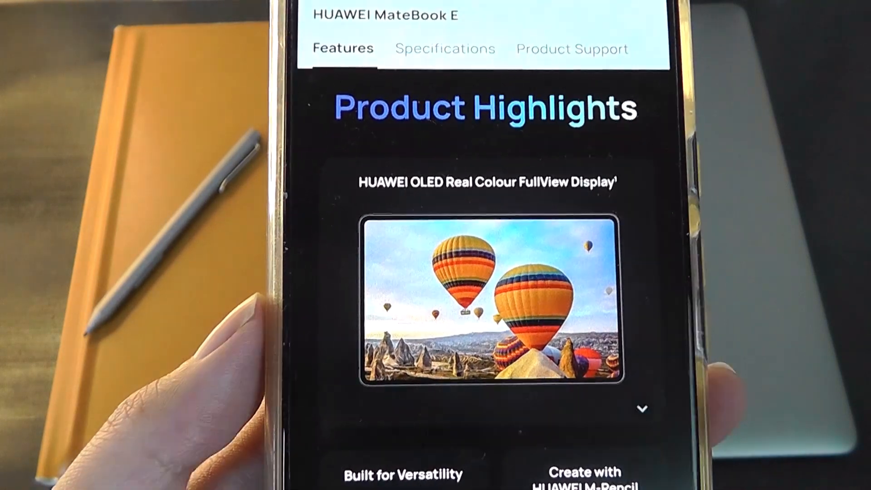
scroll(down, 3)
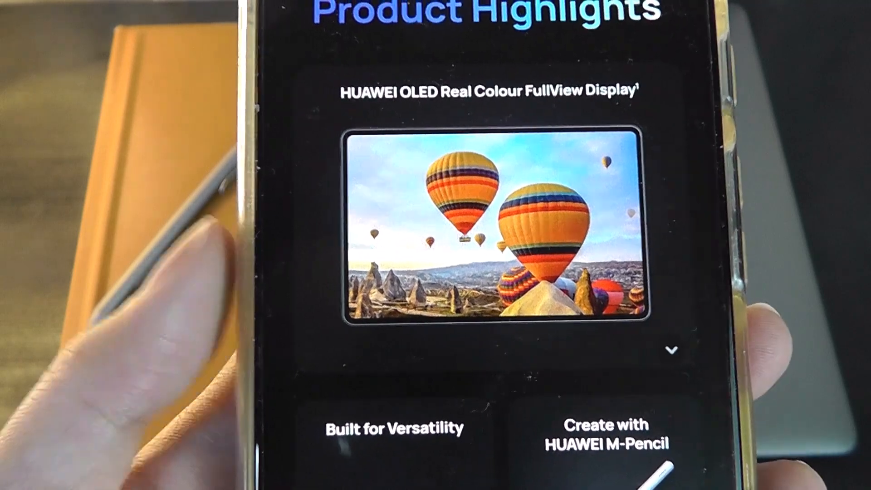
scroll(down, 3)
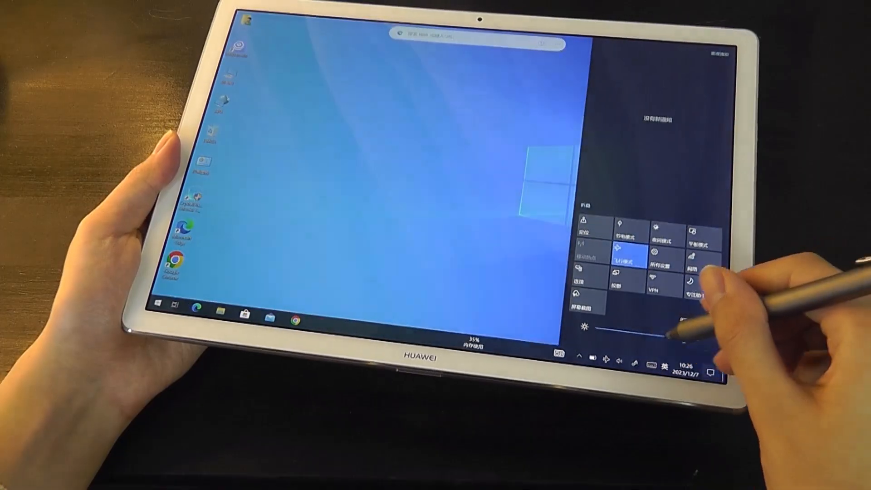
drag(662, 327, 617, 327)
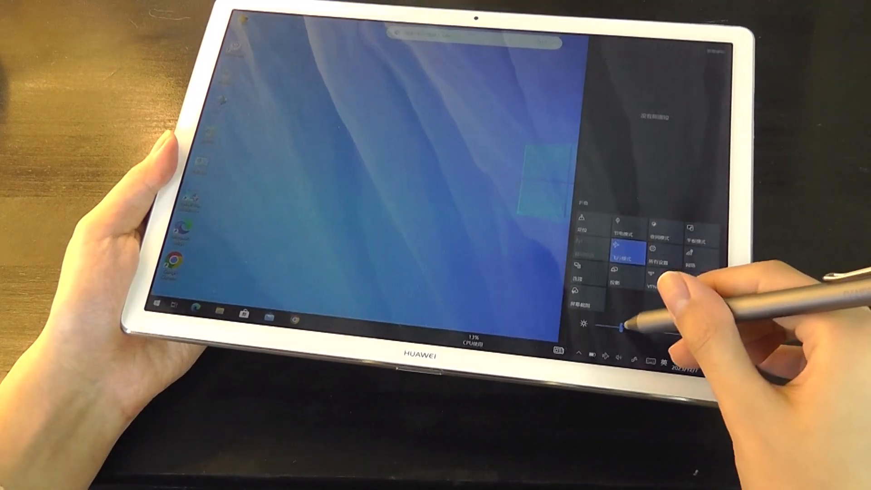
drag(618, 325, 700, 325)
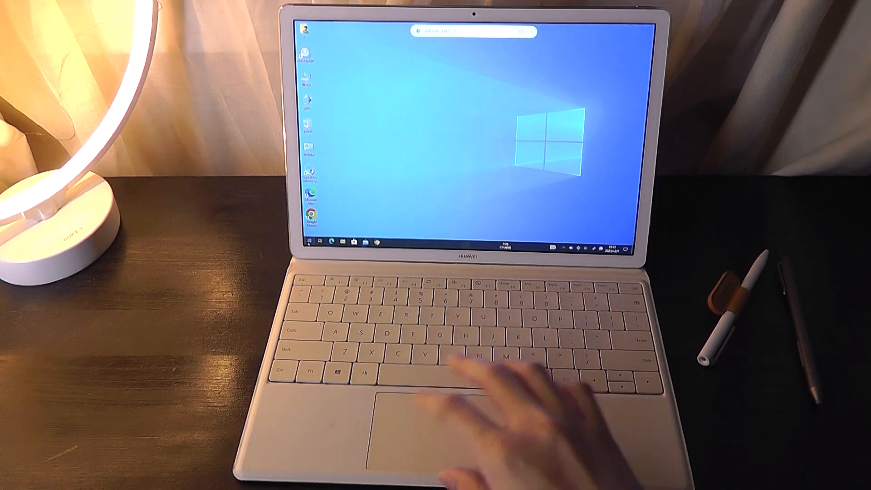
click(311, 242)
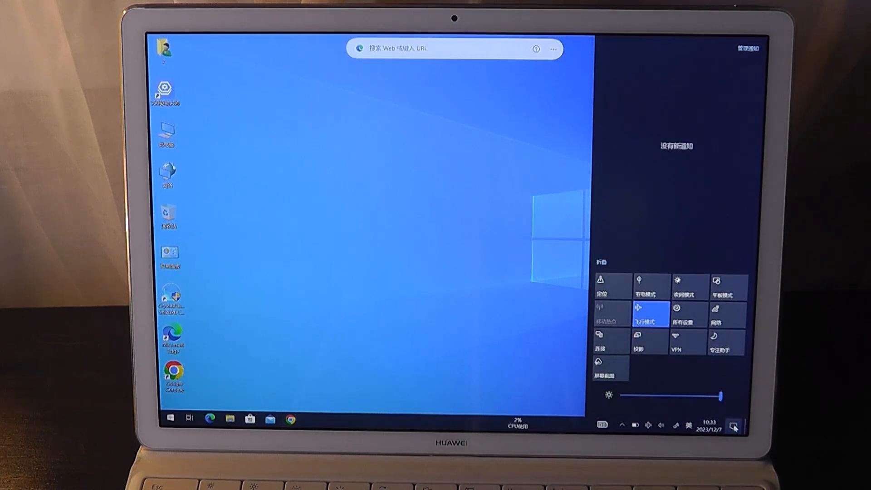
click(733, 427)
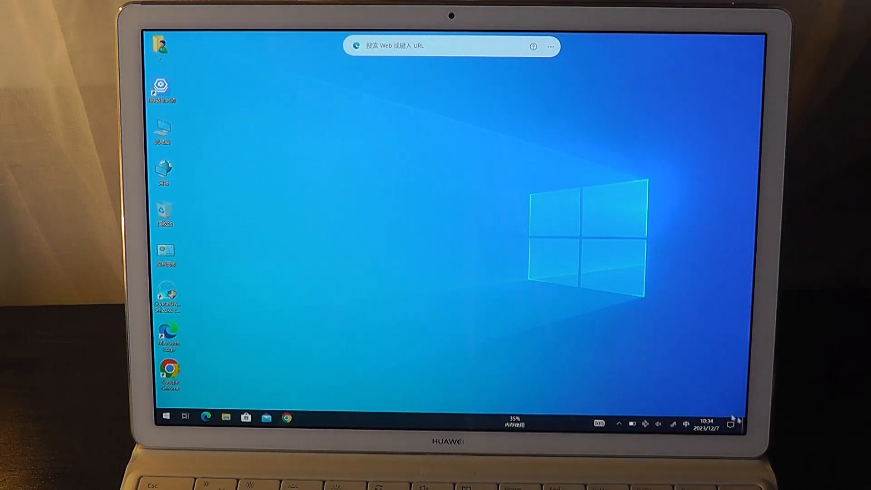
click(707, 420)
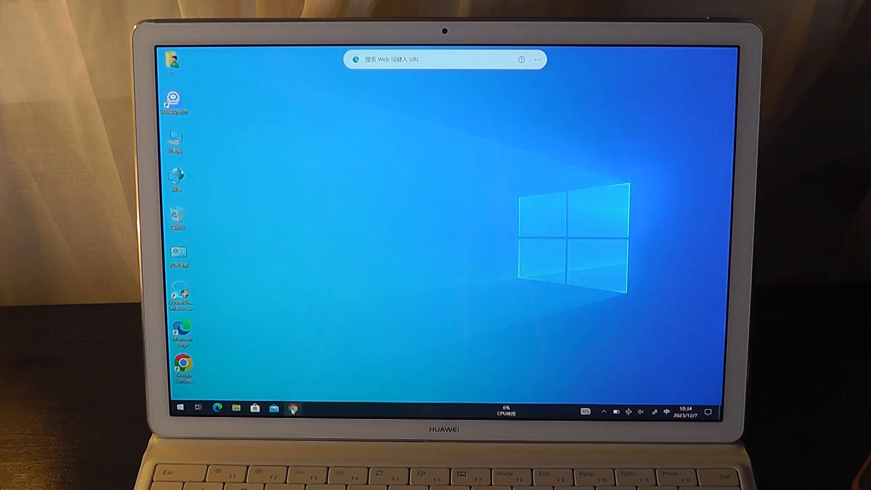
click(292, 408)
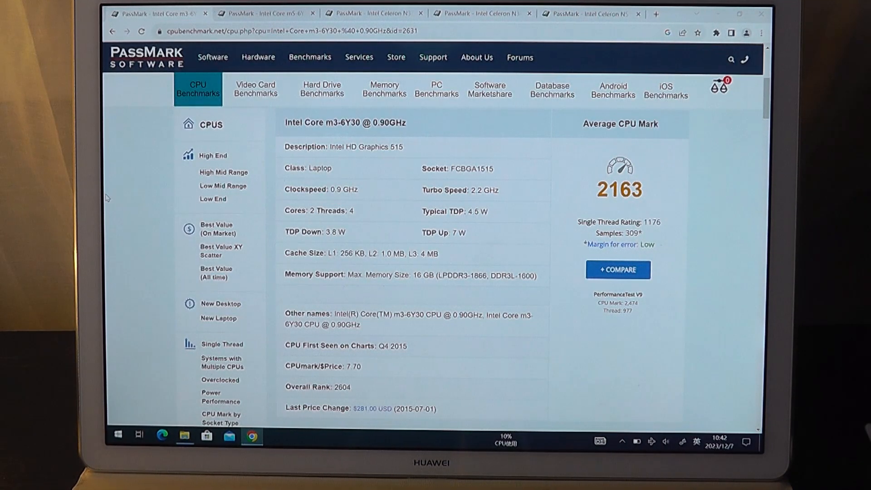
click(266, 14)
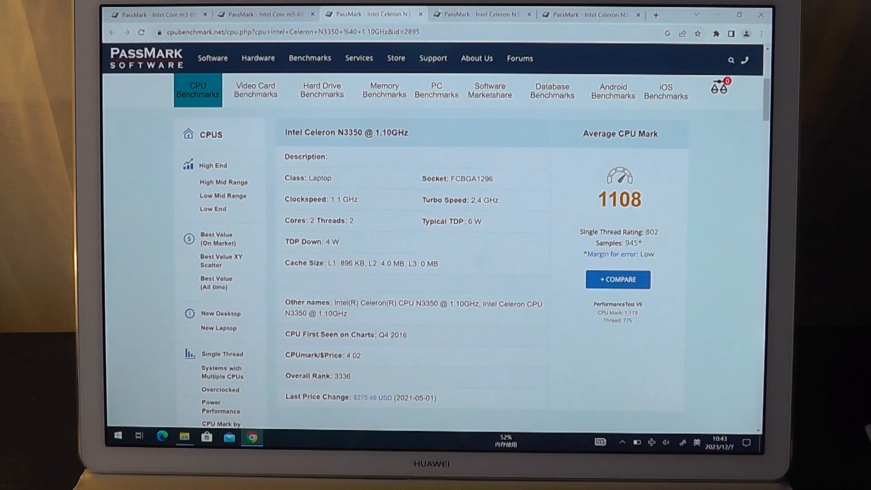
click(481, 13)
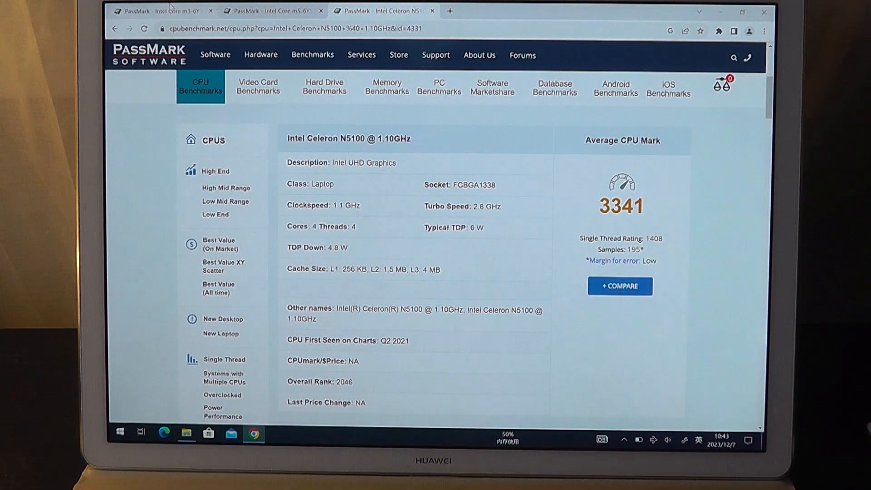
click(271, 11)
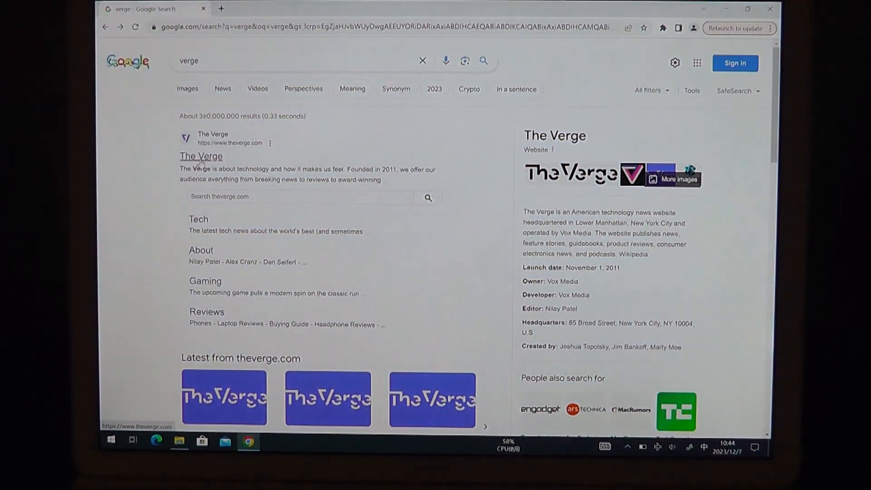
click(201, 156)
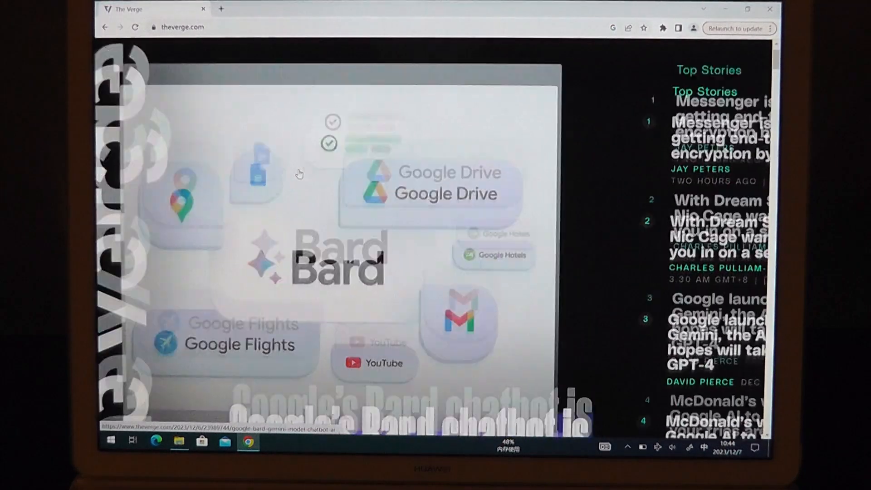
click(298, 174)
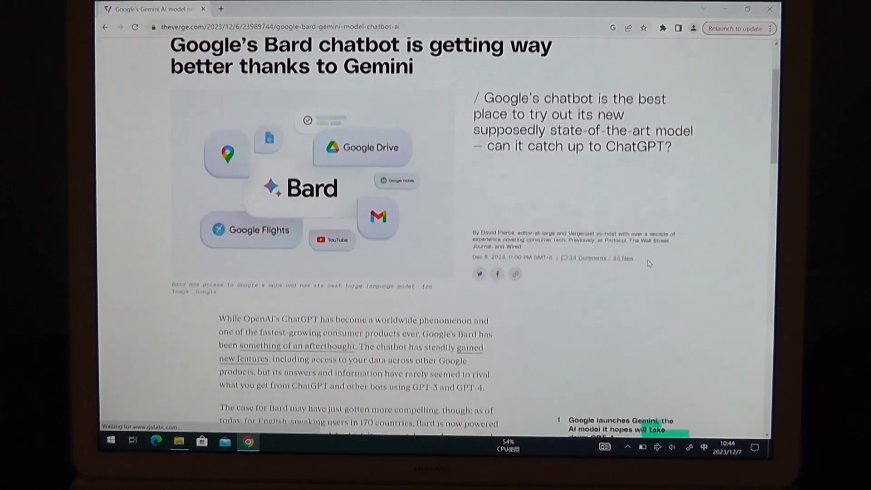
scroll(down, 3)
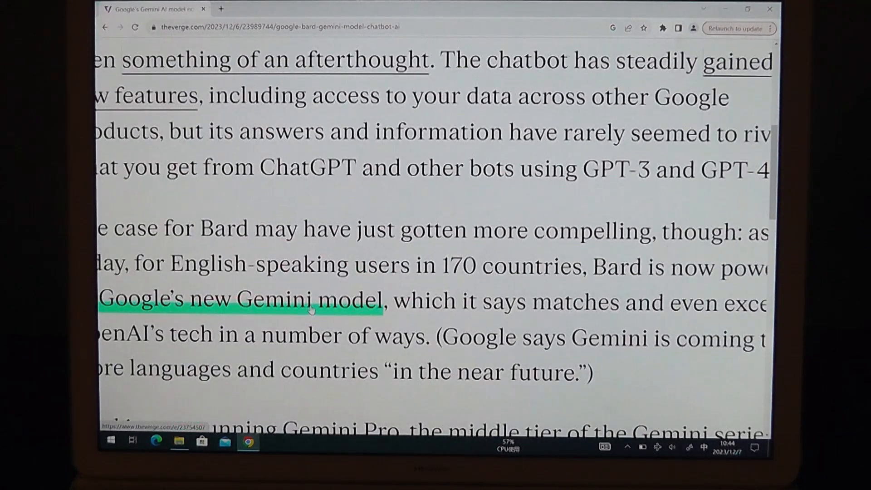
scroll(down, 3)
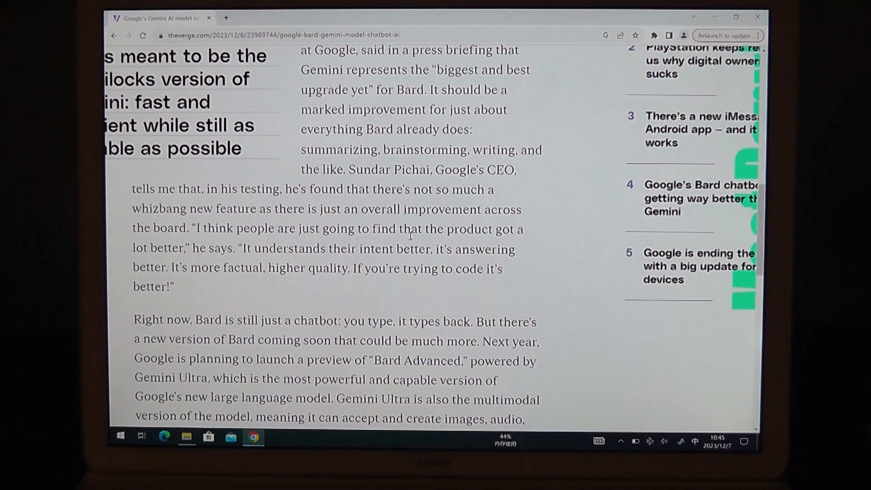
scroll(down, 3)
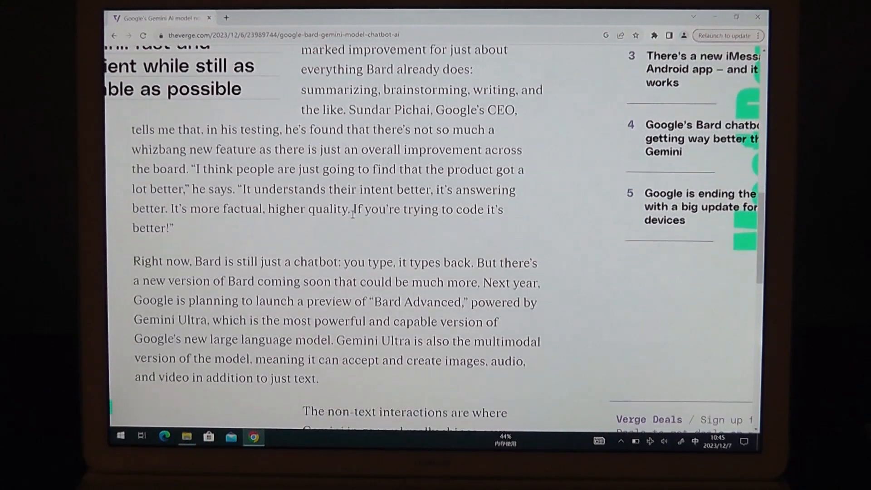
scroll(down, 3)
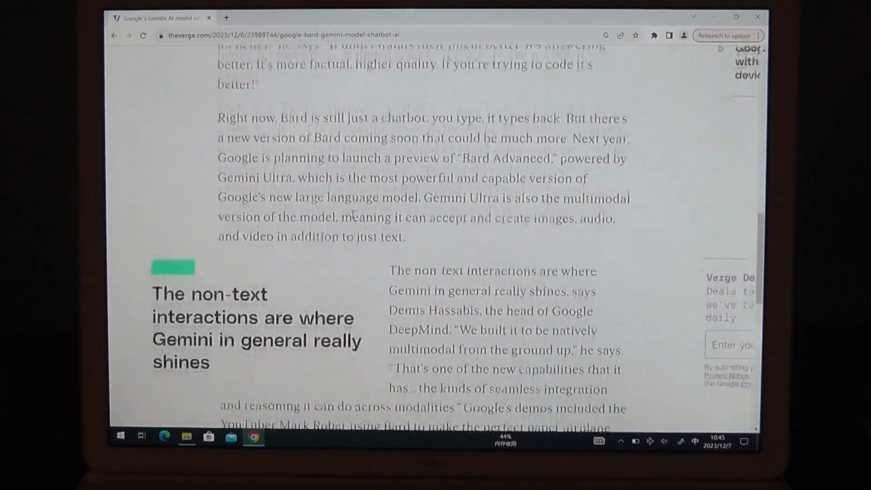
scroll(down, 3)
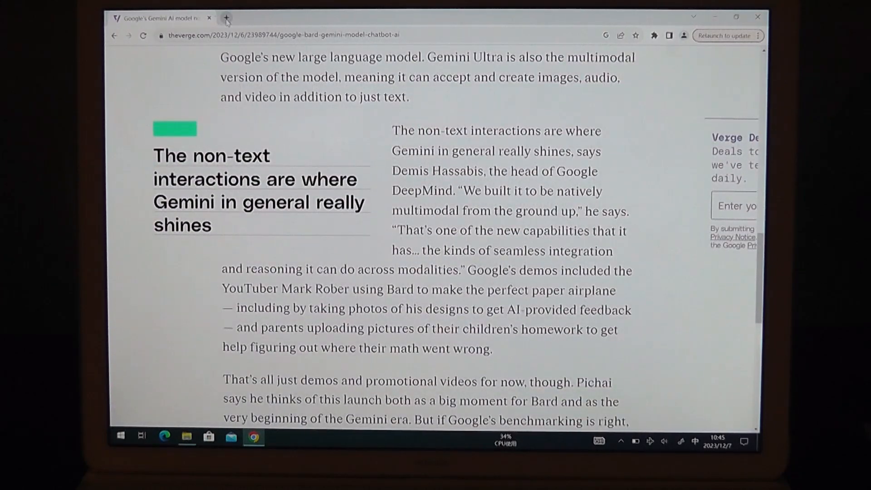
click(226, 18)
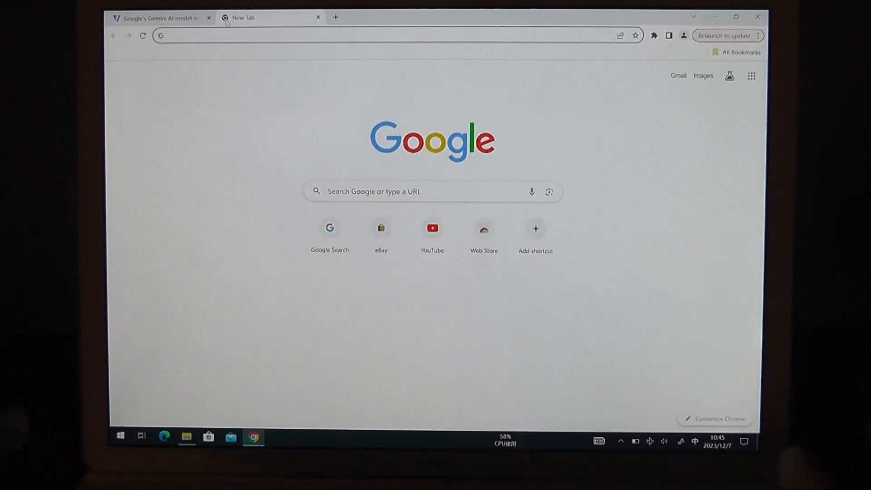
text(cnet.com)
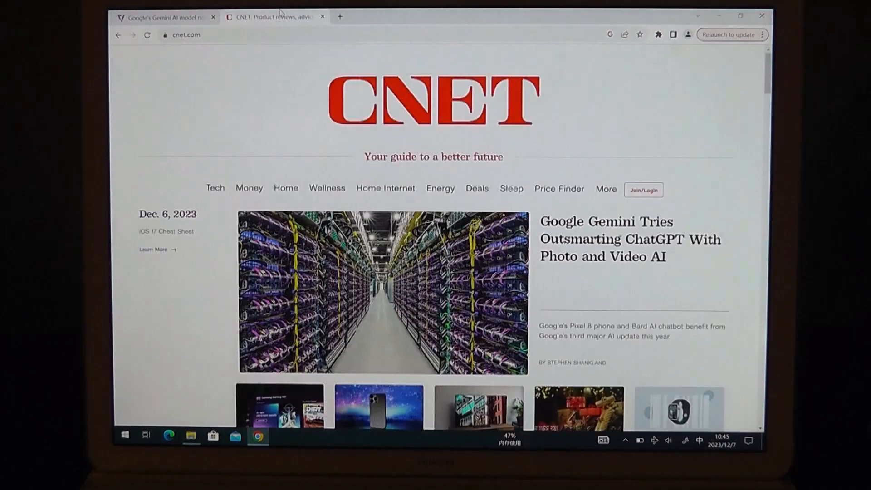
scroll(down, 3)
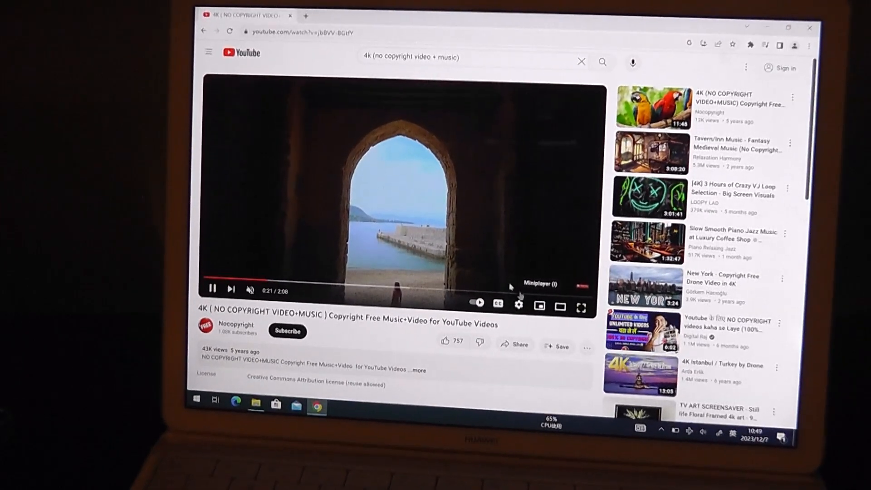
click(581, 305)
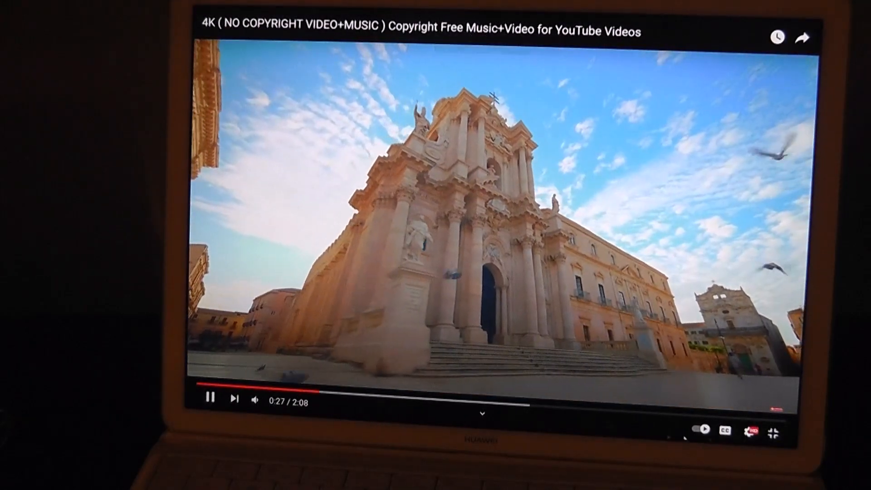
click(752, 430)
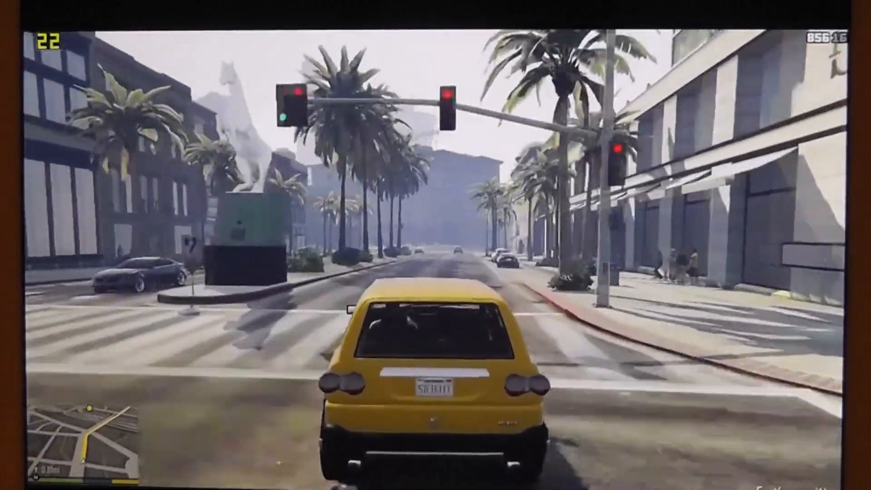
key(w)
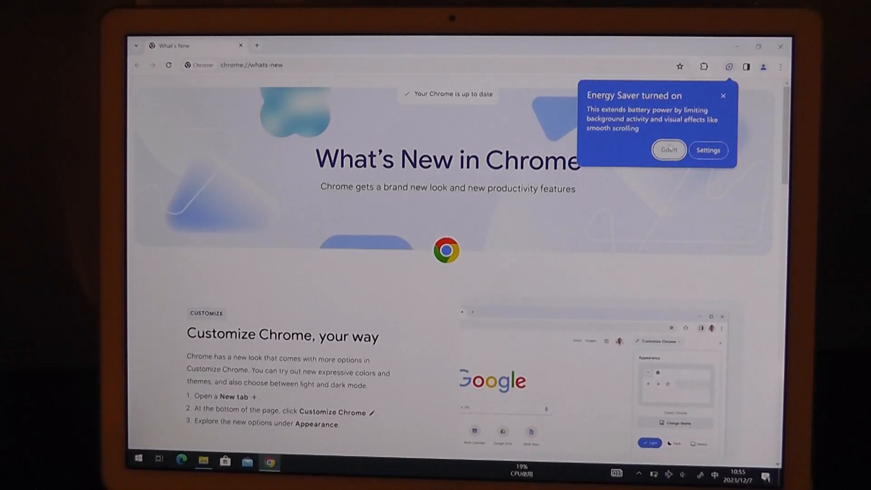
click(669, 149)
text(hello world!)
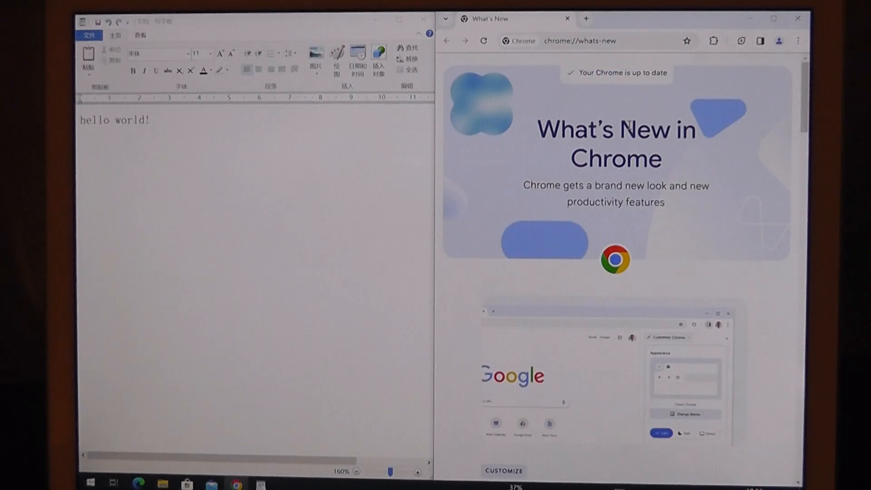
scroll(down, 3)
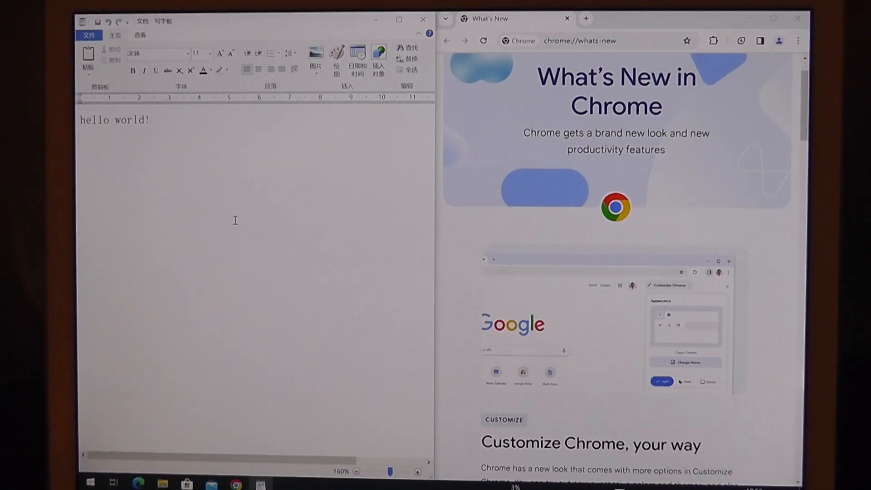
scroll(down, 3)
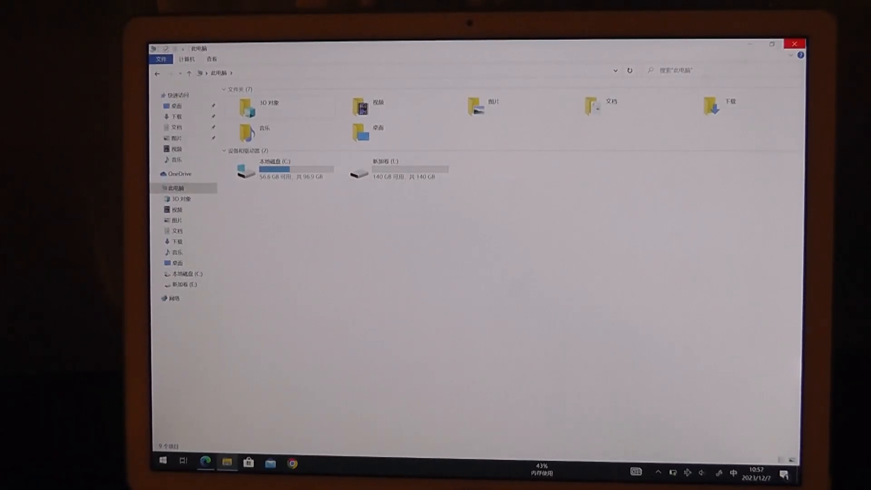
click(205, 463)
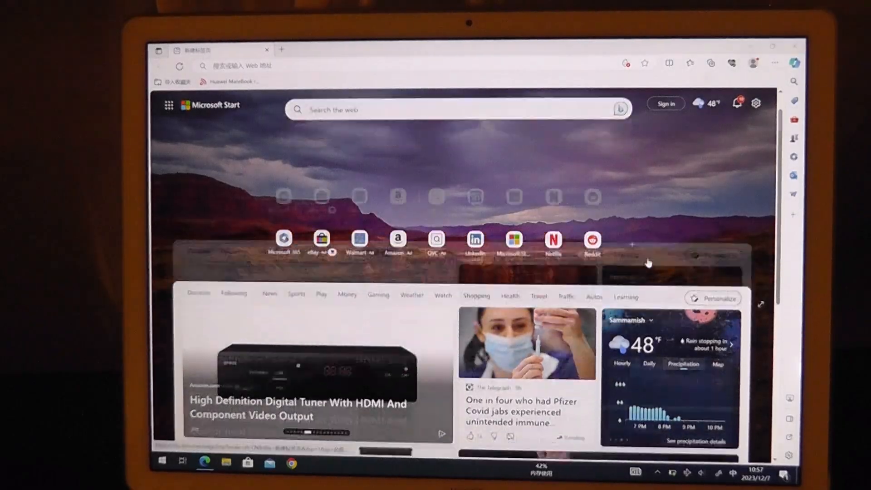